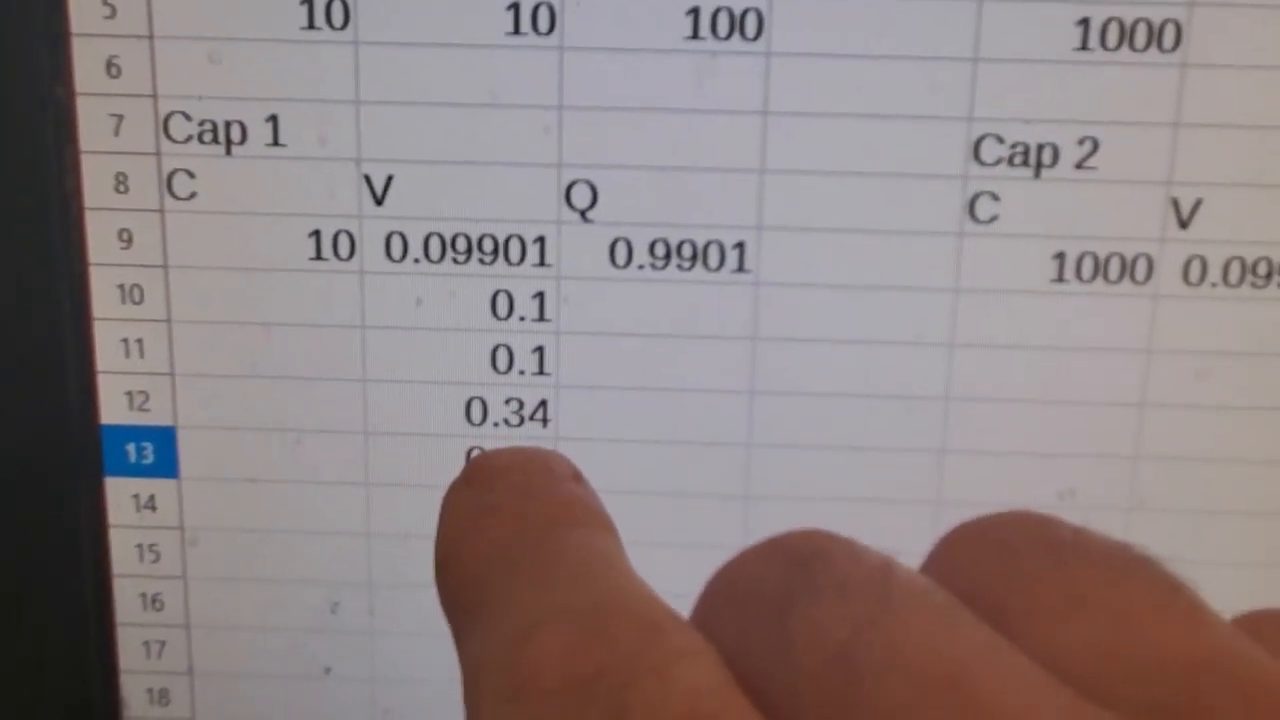
pyautogui.write('0.34')
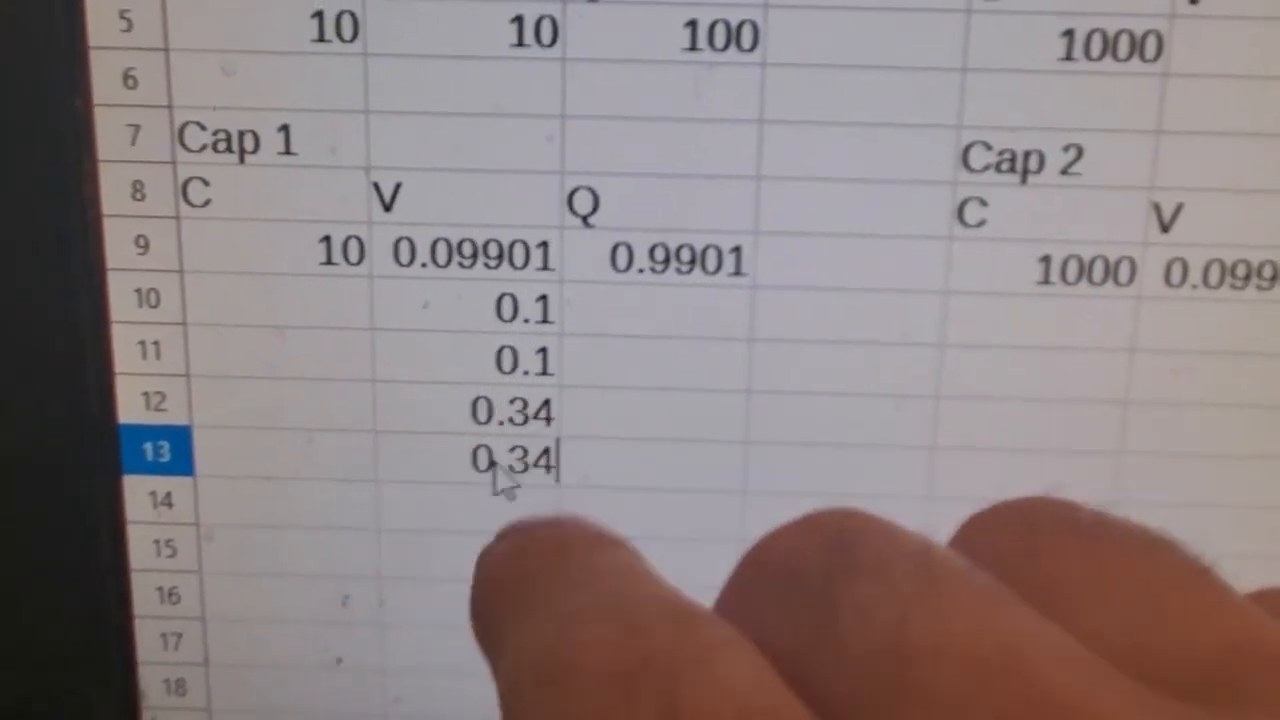